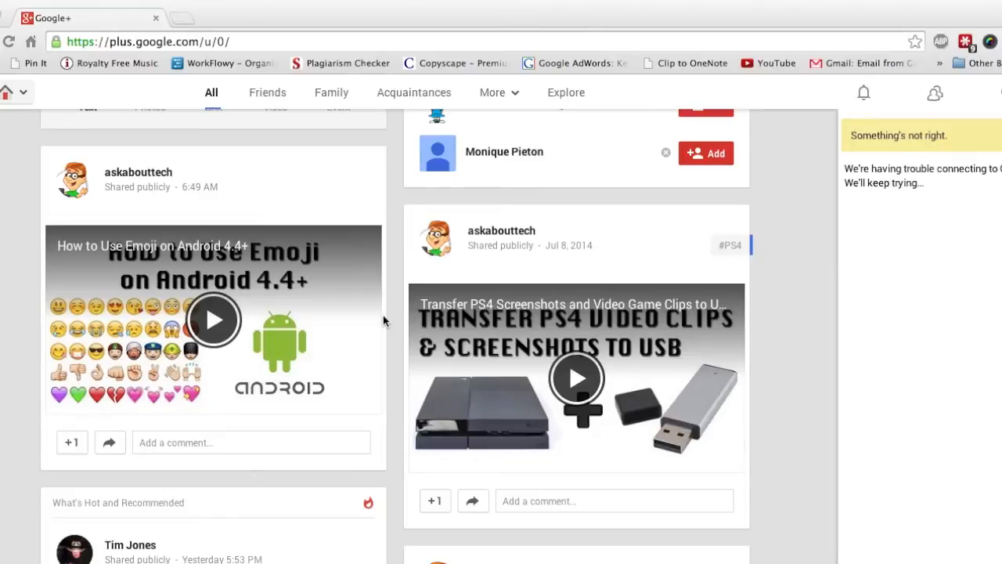
Step: Scroll through the Google+ home stream posts and back to the top
{"action": "scroll", "scroll_direction": "up", "scroll_amount": 3}
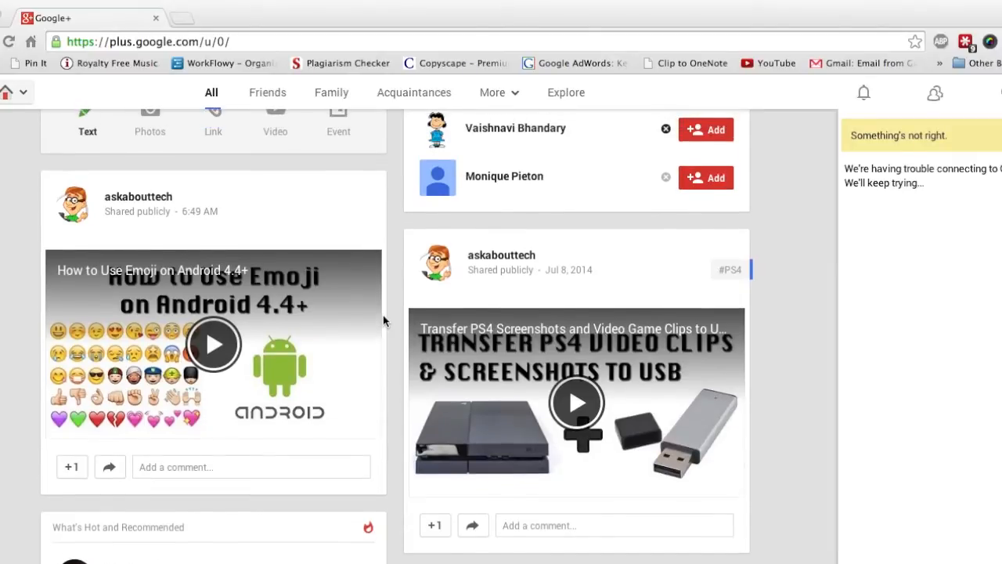
{"action": "scroll", "scroll_direction": "down", "scroll_amount": 3}
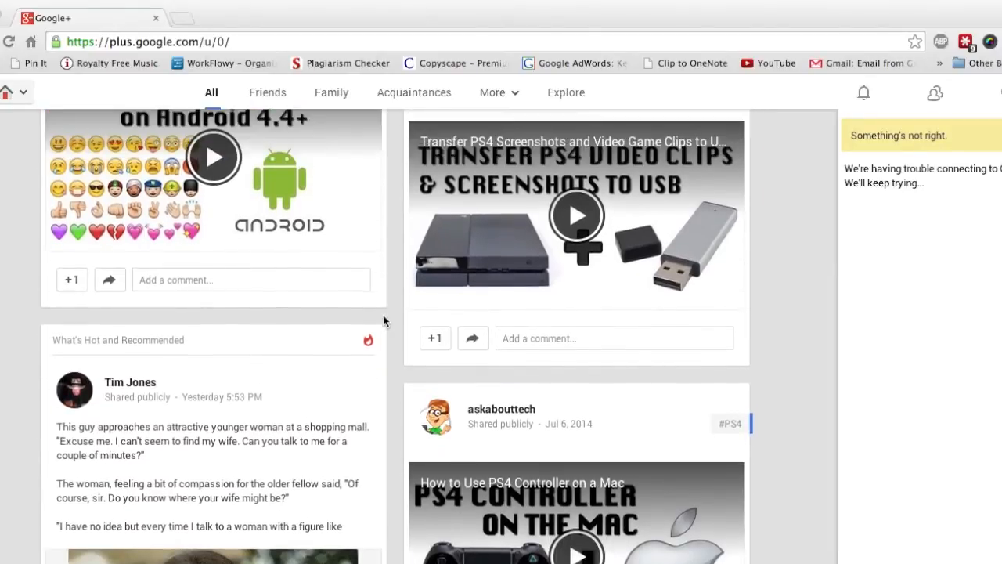
{"action": "scroll", "scroll_direction": "up", "scroll_amount": 3}
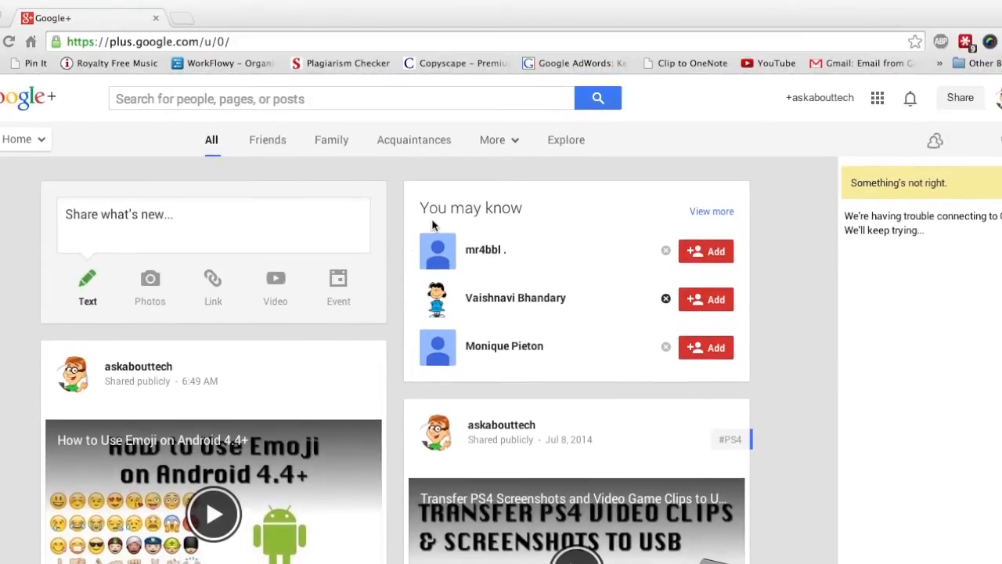
{"action": "mouse_move", "coordinate": [364, 169]}
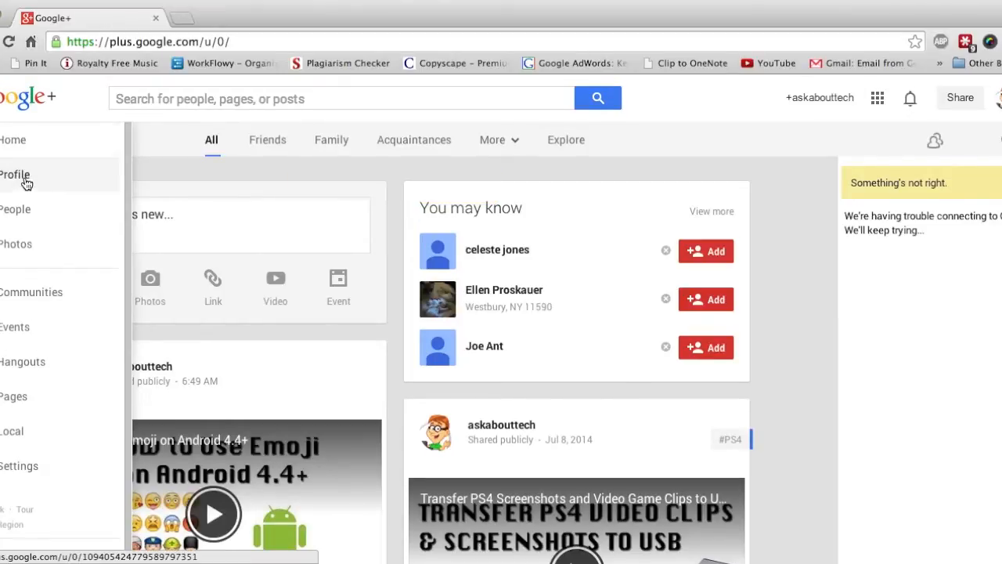
{"action": "mouse_move", "coordinate": [69, 260]}
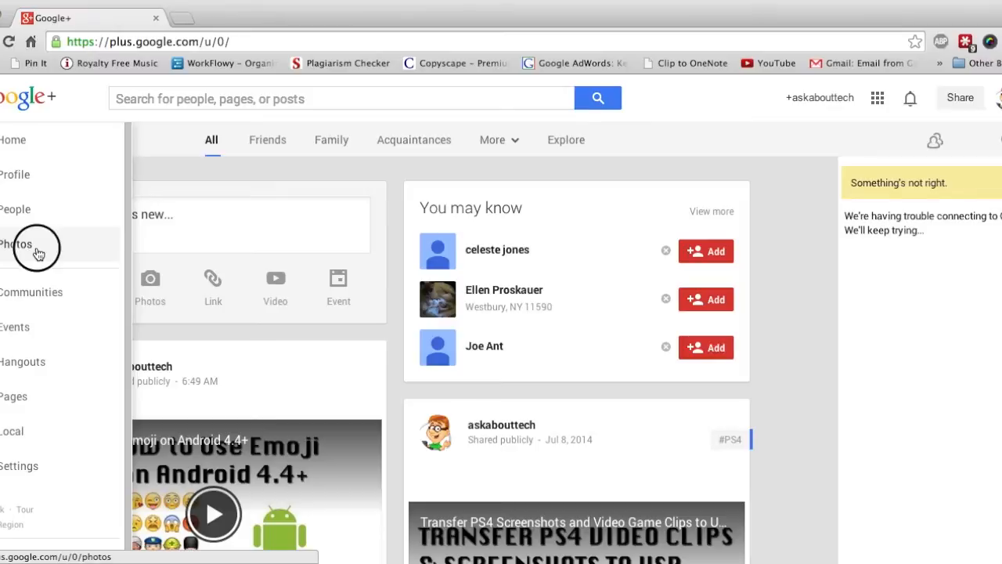
Step: Go to the Photos section, landing on its Get started page for adding photos
{"action": "left_click", "coordinate": [16, 245]}
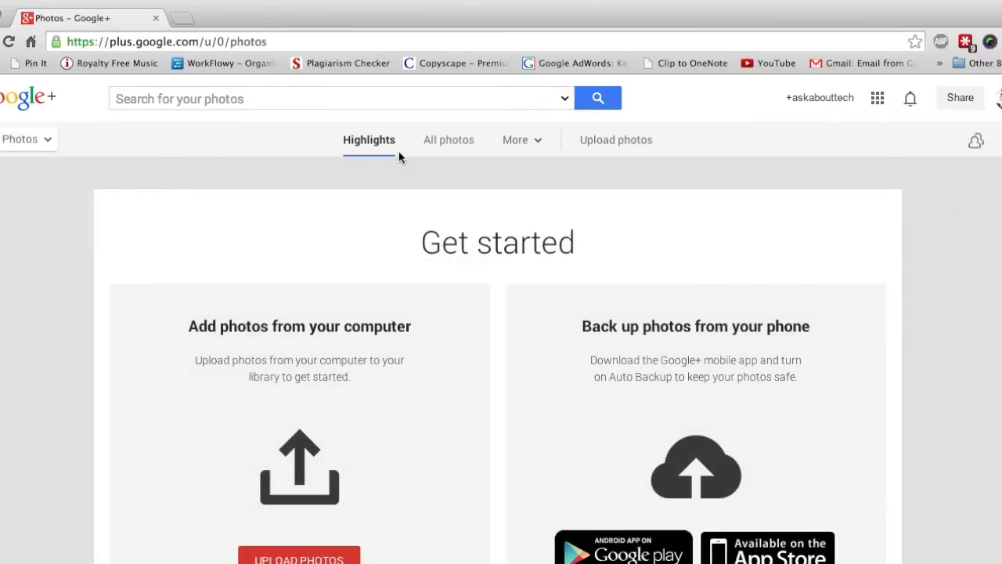
{"action": "scroll", "scroll_direction": "down", "scroll_amount": 3}
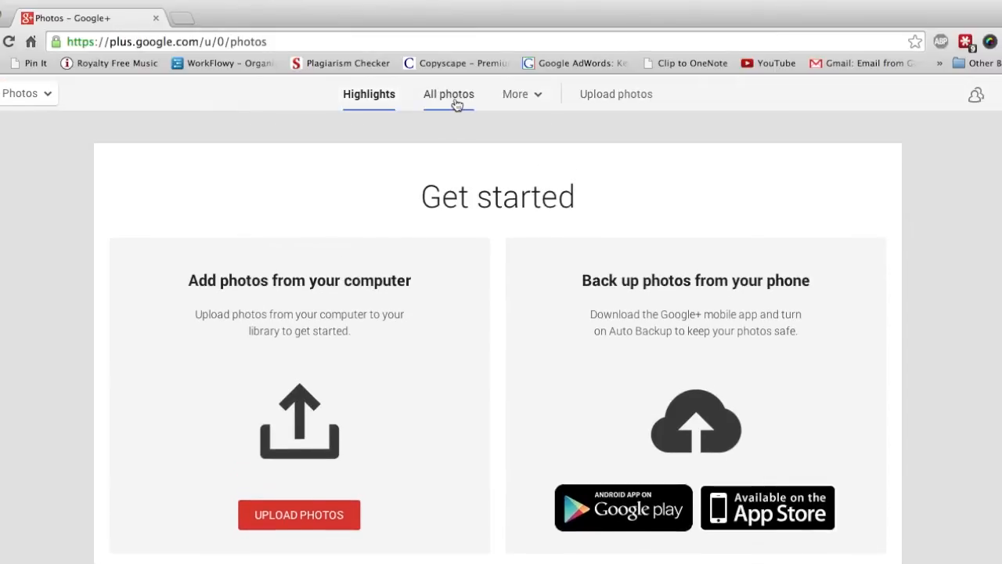
Step: Show All photos with its two Ask About Tech images and view the profile picture full-size
{"action": "left_click", "coordinate": [447, 94]}
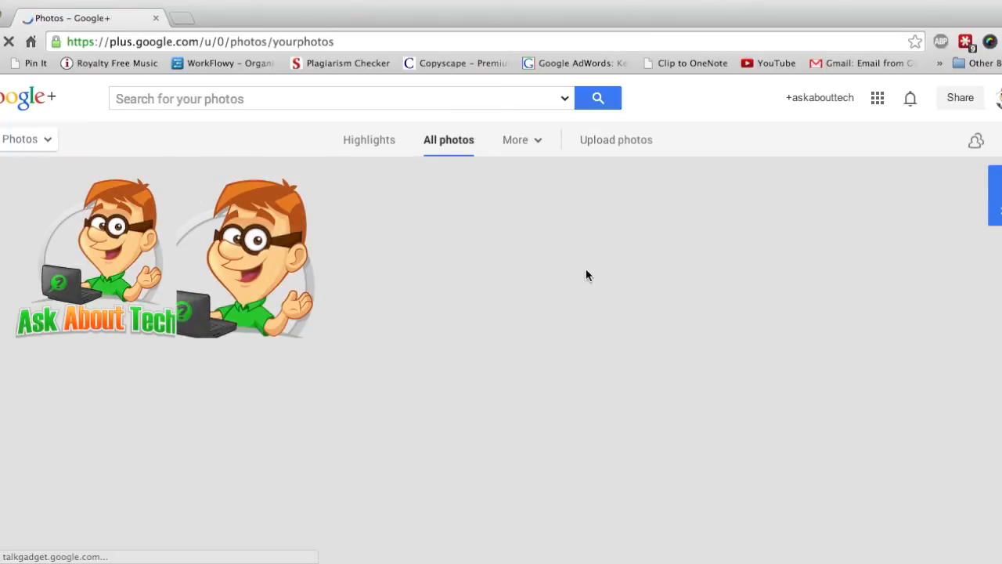
{"action": "mouse_move", "coordinate": [405, 247]}
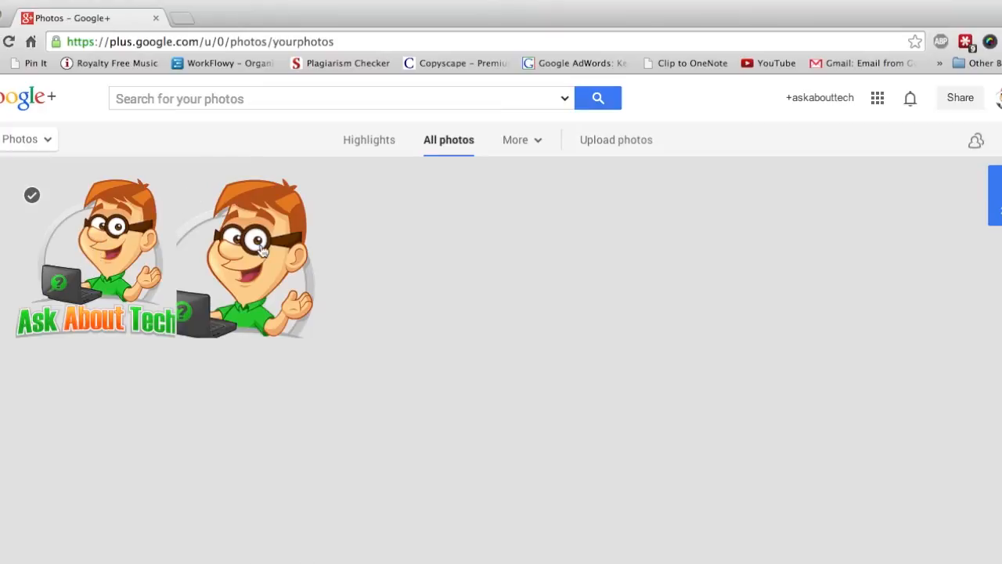
{"action": "mouse_move", "coordinate": [154, 260]}
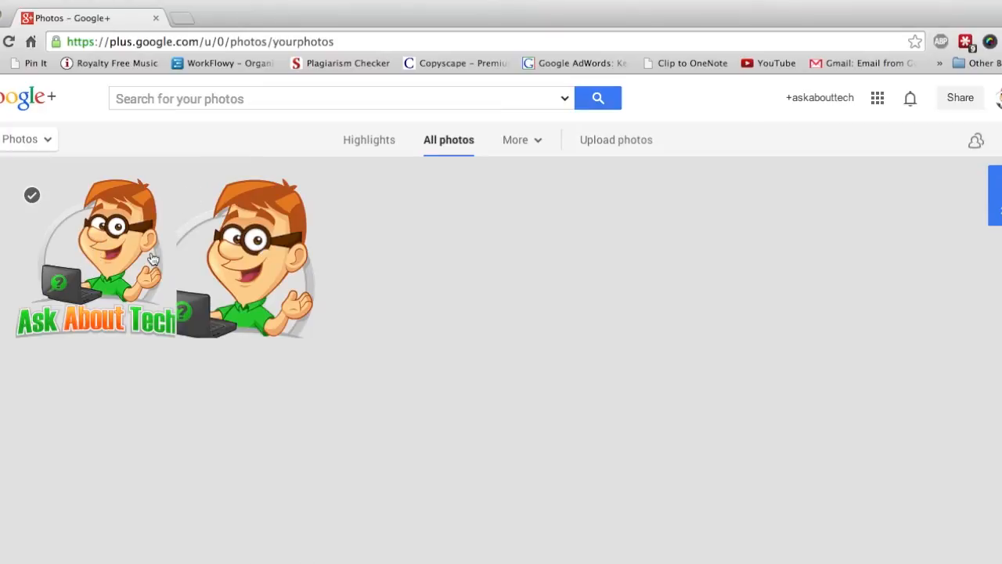
{"action": "mouse_move", "coordinate": [172, 263]}
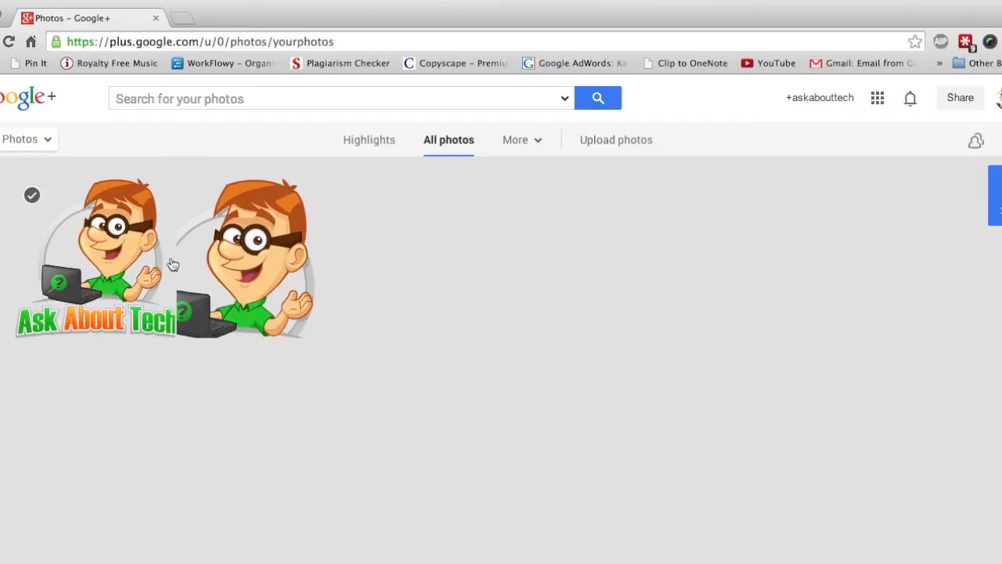
{"action": "mouse_move", "coordinate": [129, 258]}
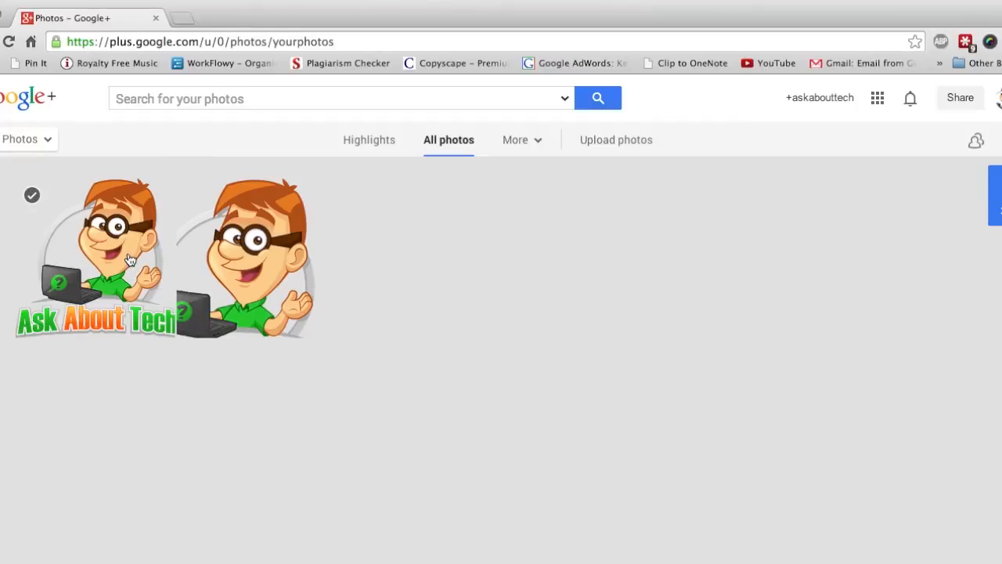
{"action": "left_click", "coordinate": [251, 254]}
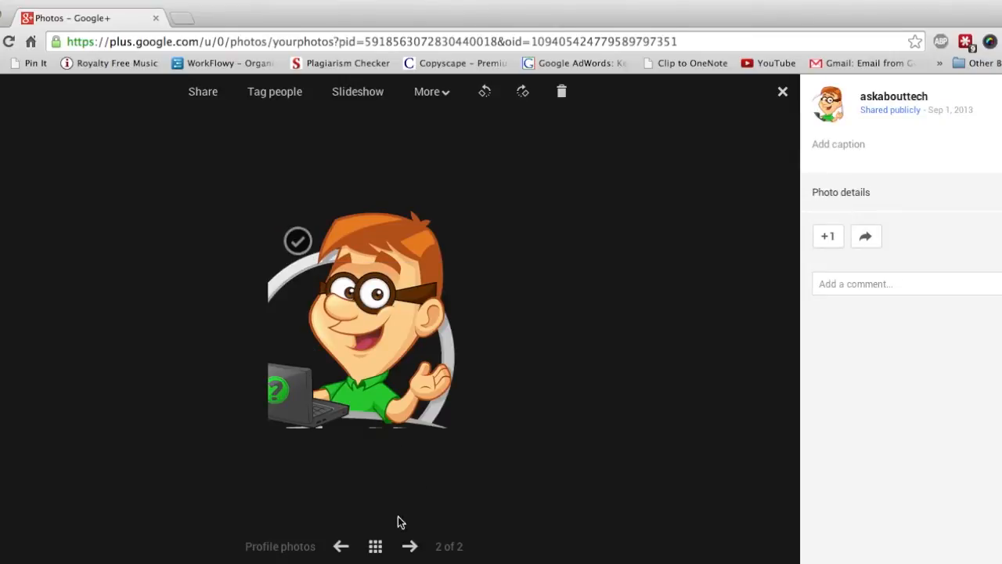
{"action": "mouse_move", "coordinate": [479, 346]}
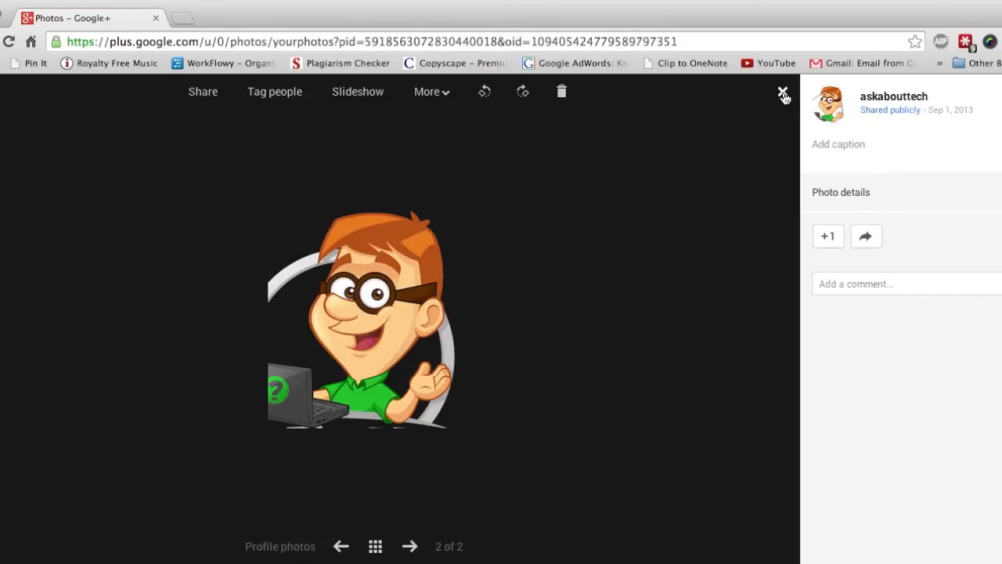
Step: Close the profile picture viewer and show the More actions menu for the logo photo
{"action": "left_click", "coordinate": [783, 90]}
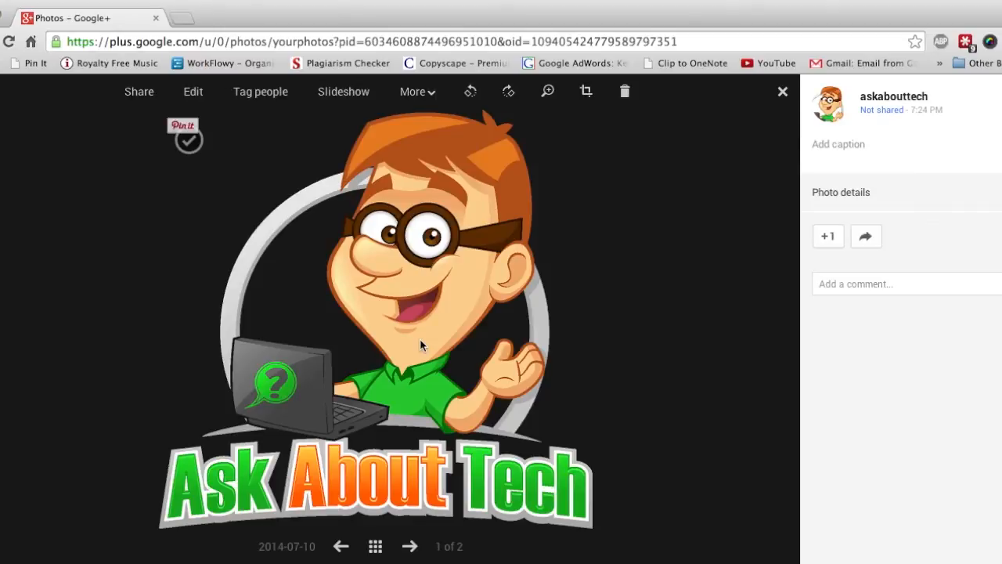
{"action": "mouse_move", "coordinate": [523, 313]}
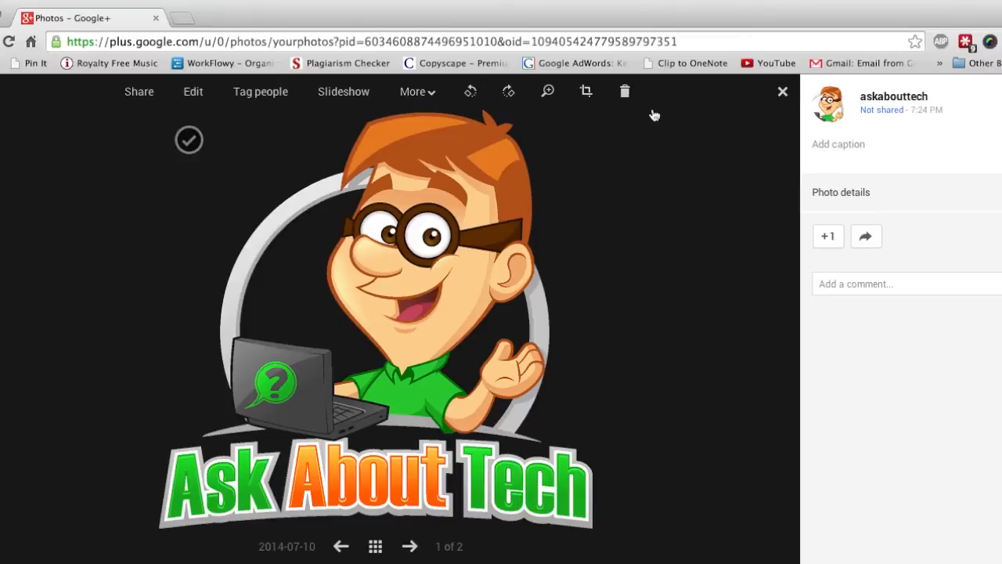
{"action": "mouse_move", "coordinate": [624, 91]}
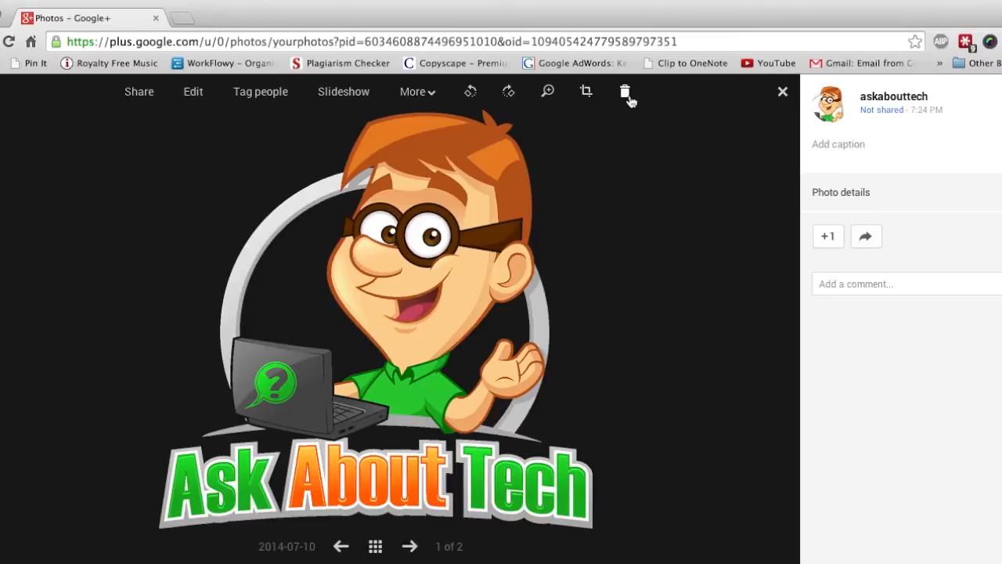
{"action": "mouse_move", "coordinate": [624, 90]}
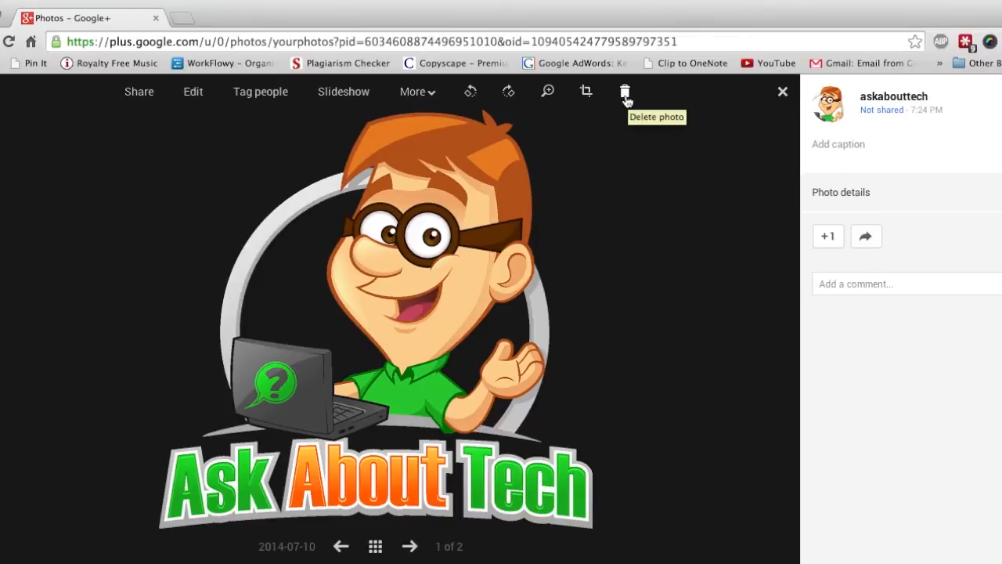
{"action": "mouse_move", "coordinate": [417, 91]}
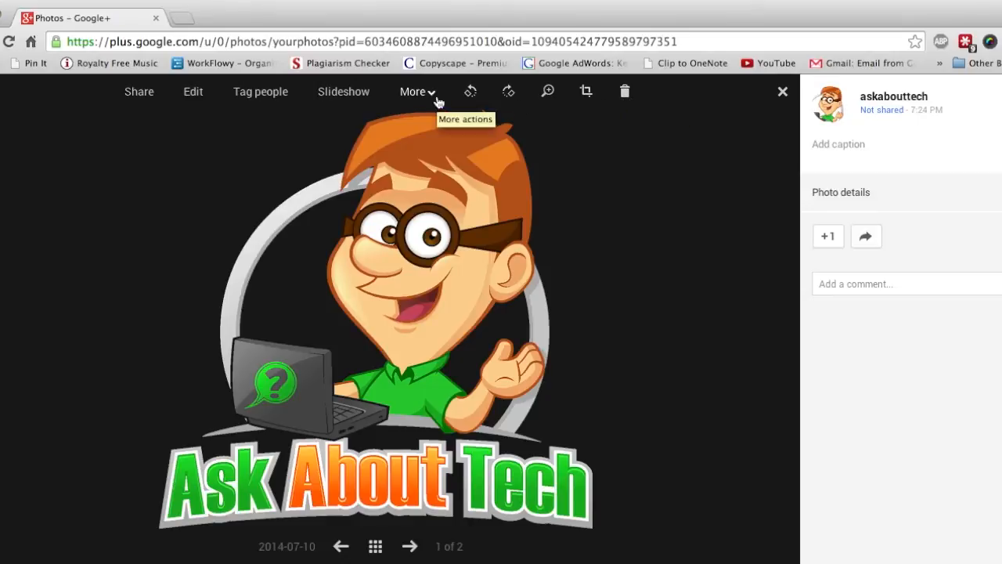
{"action": "left_click", "coordinate": [413, 91]}
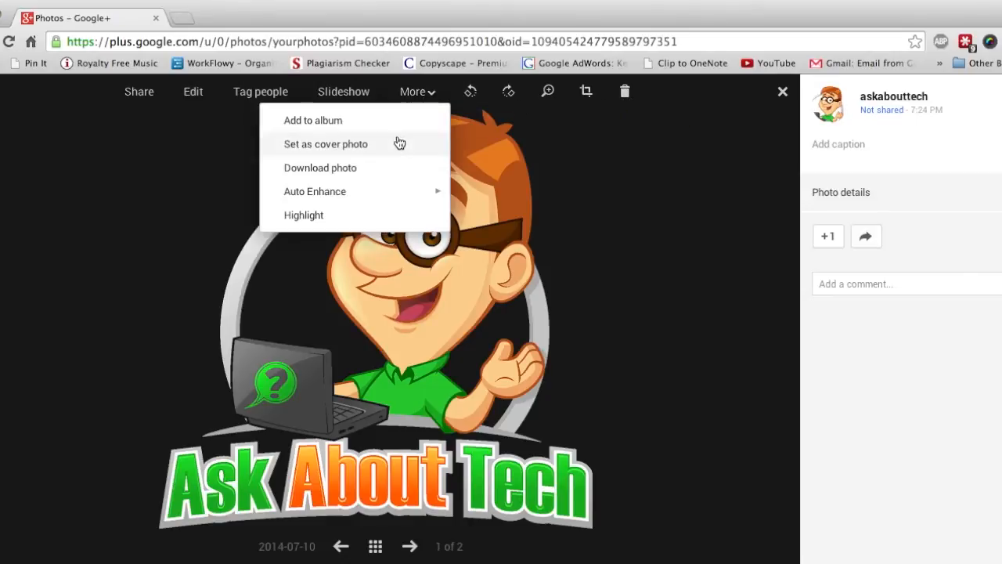
{"action": "mouse_move", "coordinate": [367, 175]}
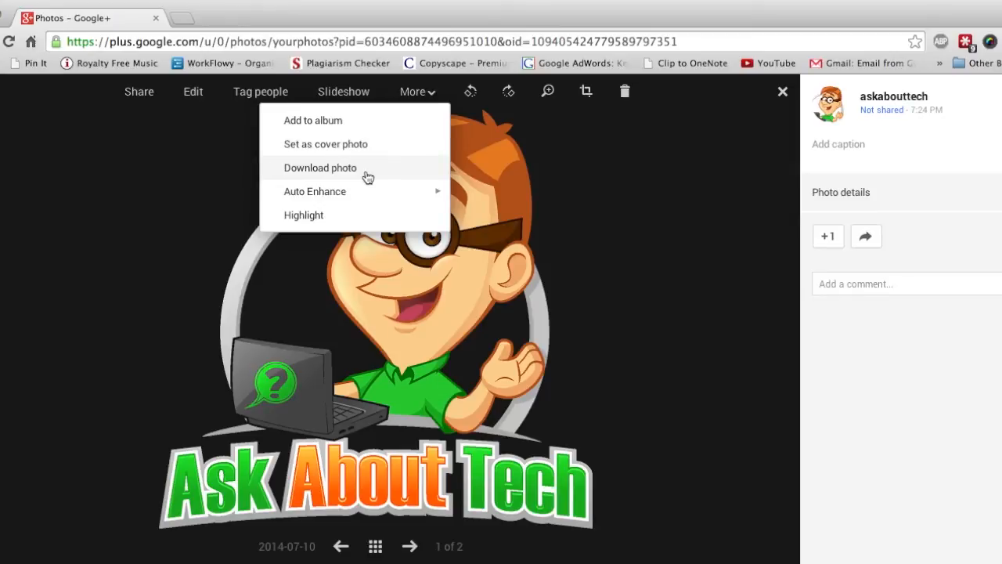
{"action": "mouse_move", "coordinate": [548, 176]}
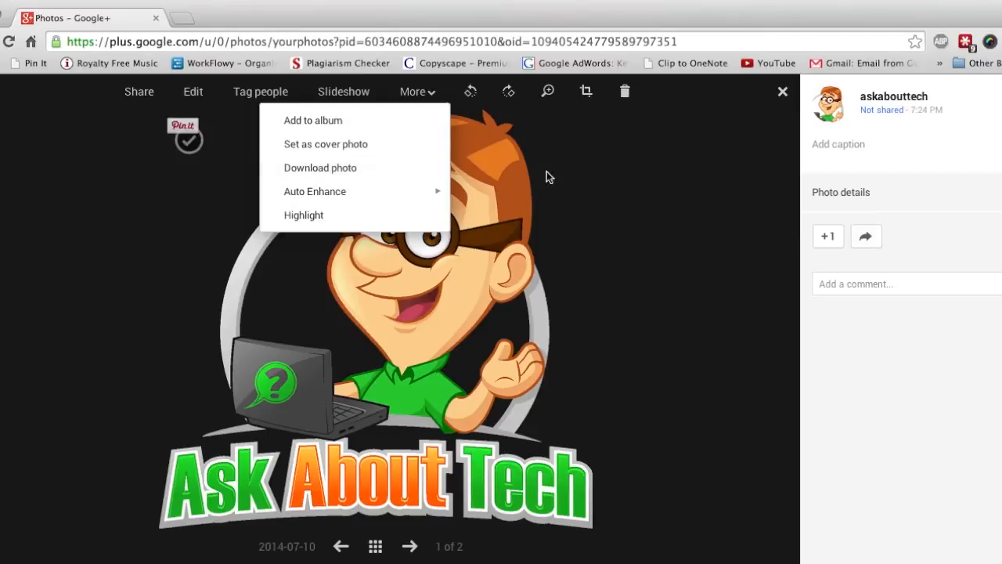
Step: Move the Ask About Tech logo photo to the trash and return to All photos
{"action": "left_click", "coordinate": [410, 545]}
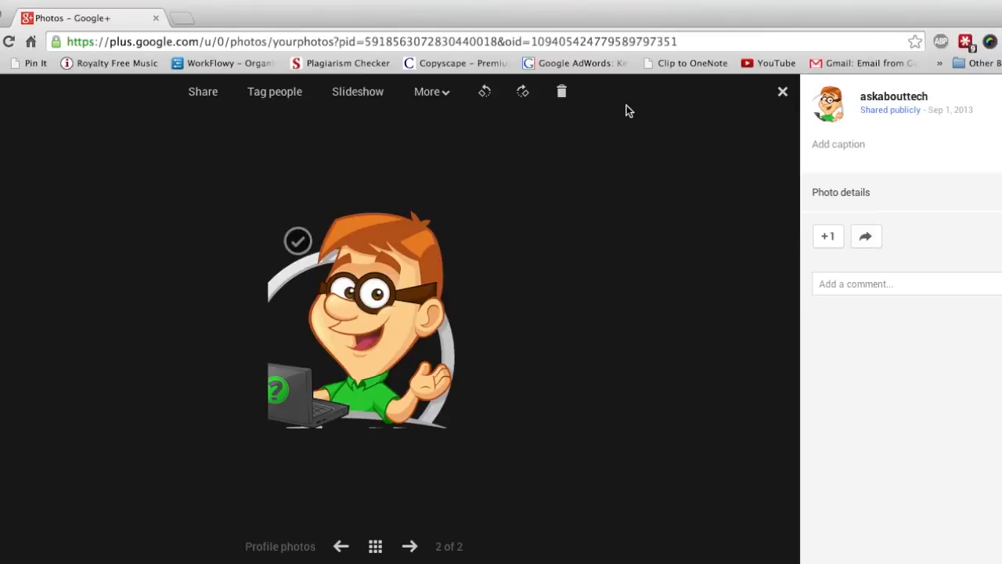
{"action": "mouse_move", "coordinate": [562, 97]}
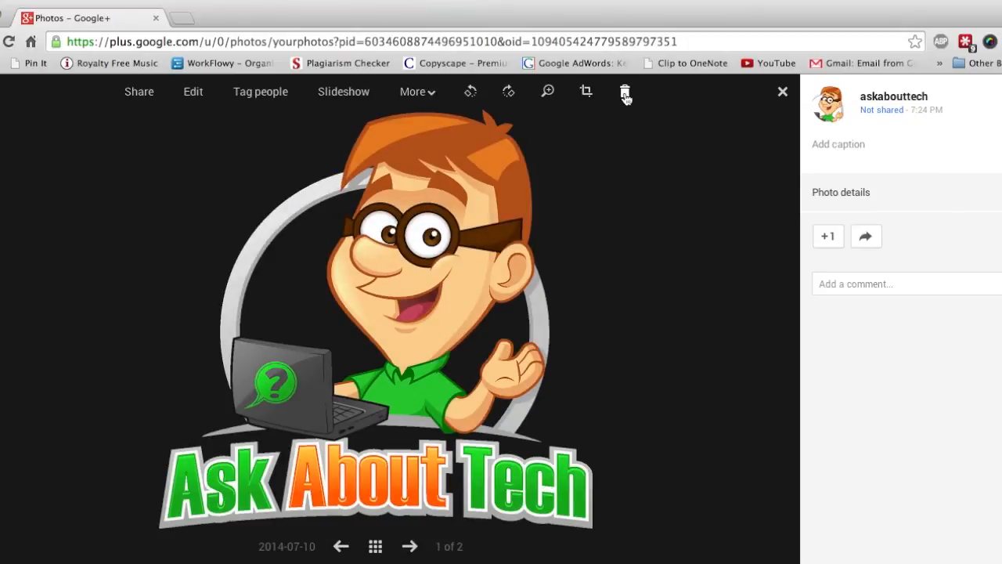
{"action": "left_click", "coordinate": [624, 91]}
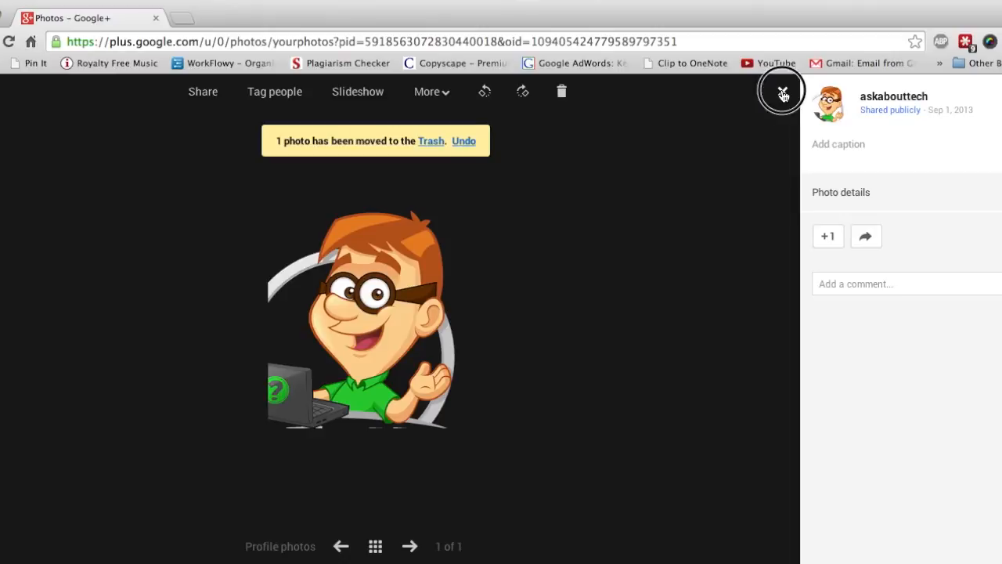
{"action": "left_click", "coordinate": [783, 91]}
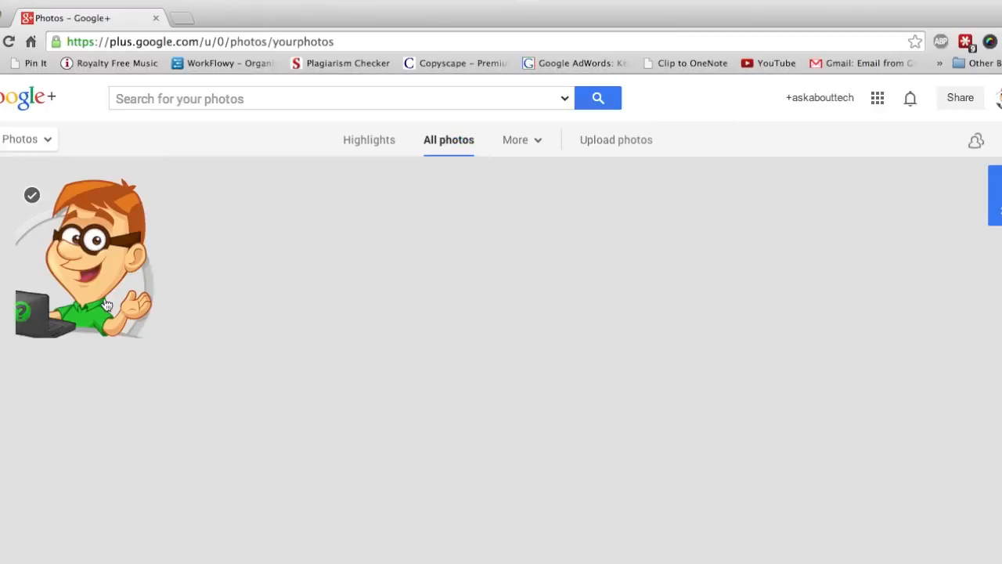
{"action": "mouse_move", "coordinate": [489, 304]}
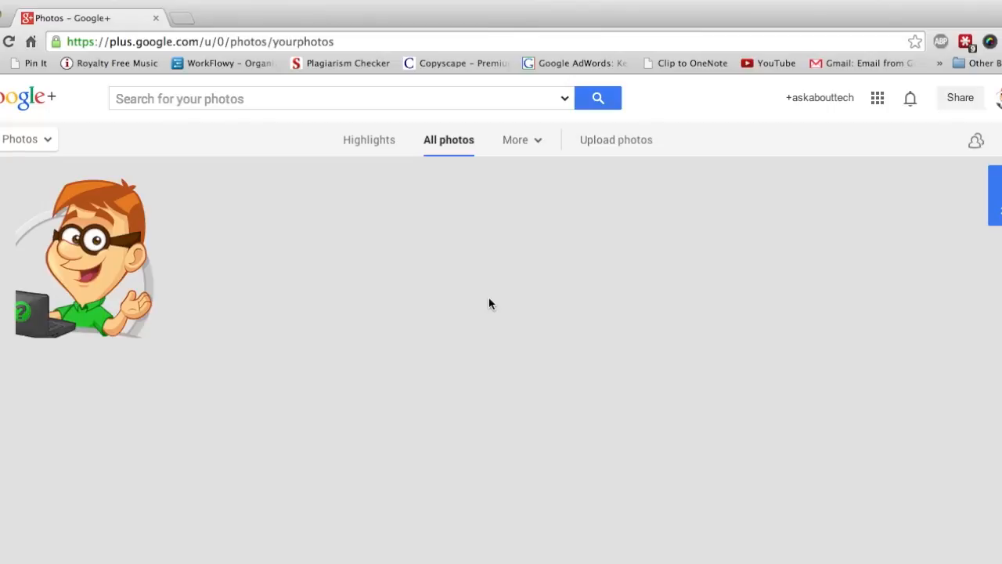
{"action": "mouse_move", "coordinate": [425, 75]}
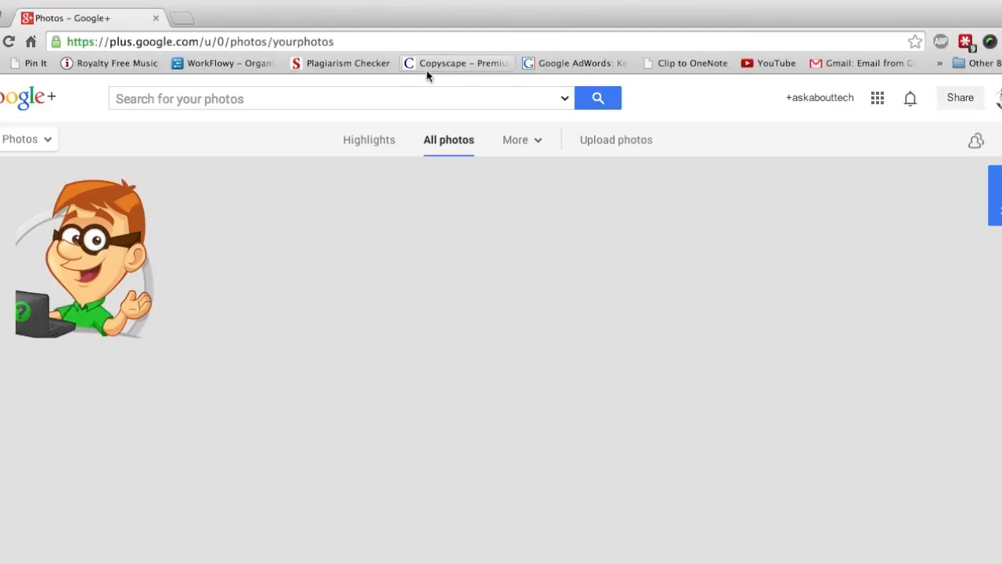
{"action": "mouse_move", "coordinate": [427, 75]}
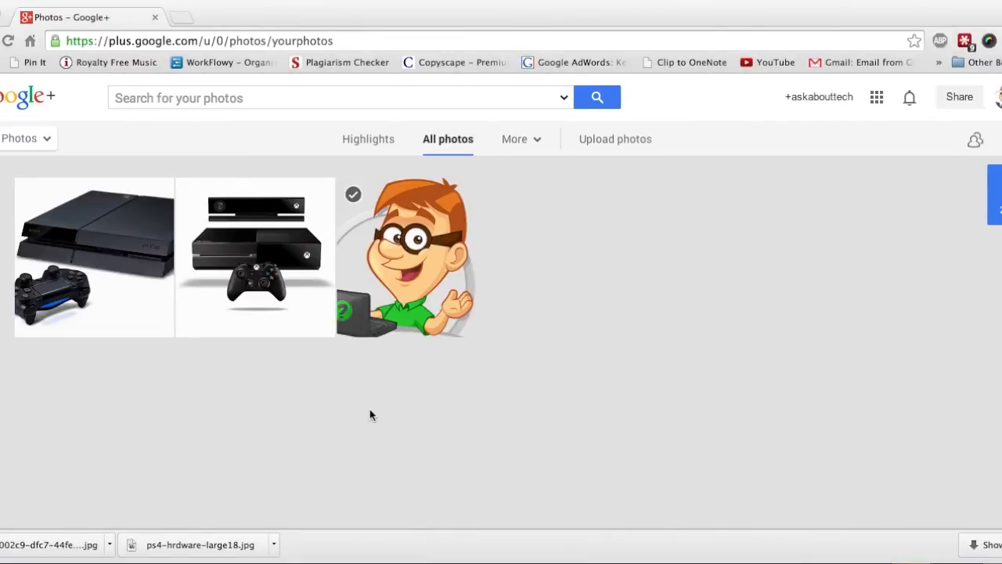
{"action": "mouse_move", "coordinate": [78, 276]}
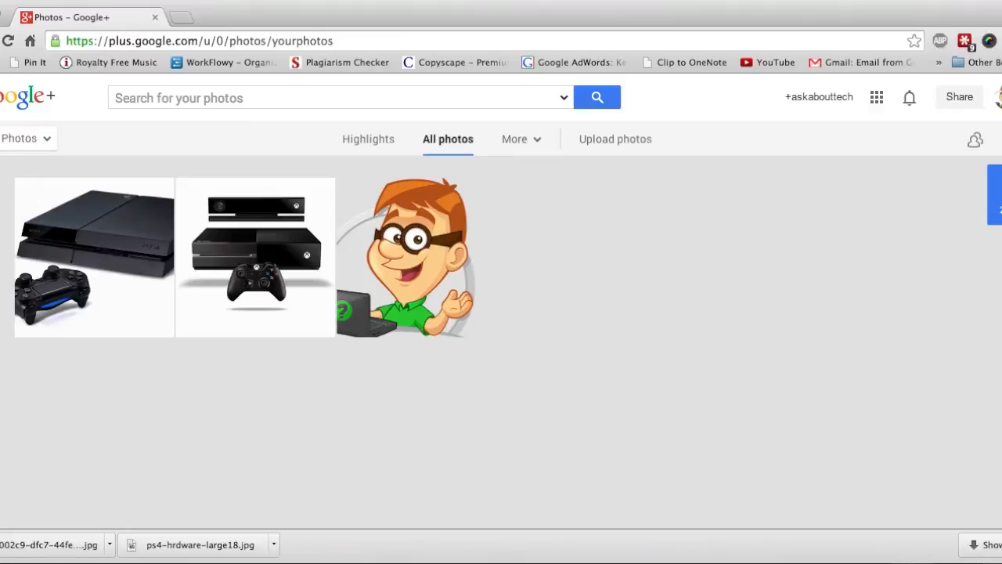
Step: Select the PlayStation photo with two controllers via its checkmark
{"action": "left_click", "coordinate": [33, 197]}
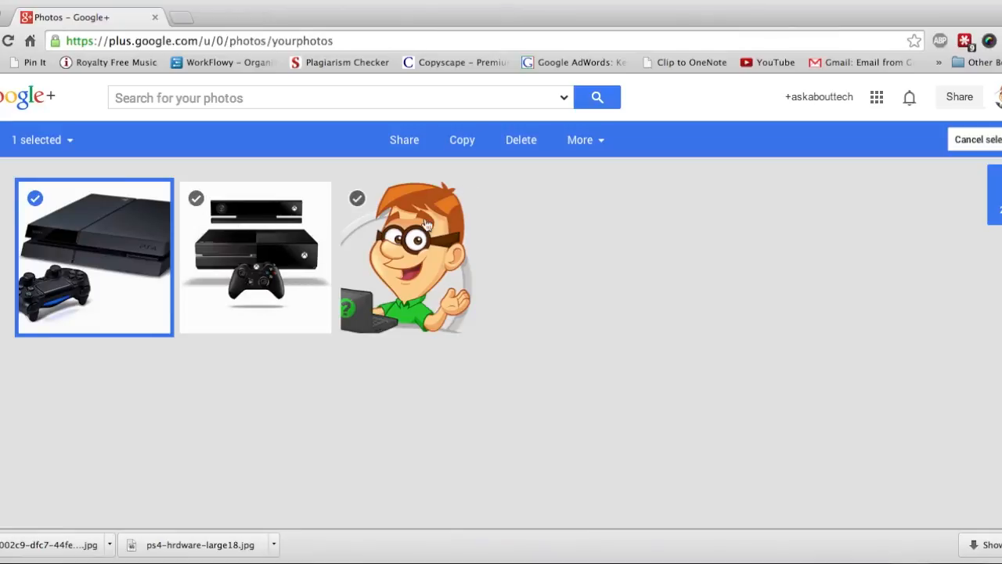
{"action": "mouse_move", "coordinate": [524, 157]}
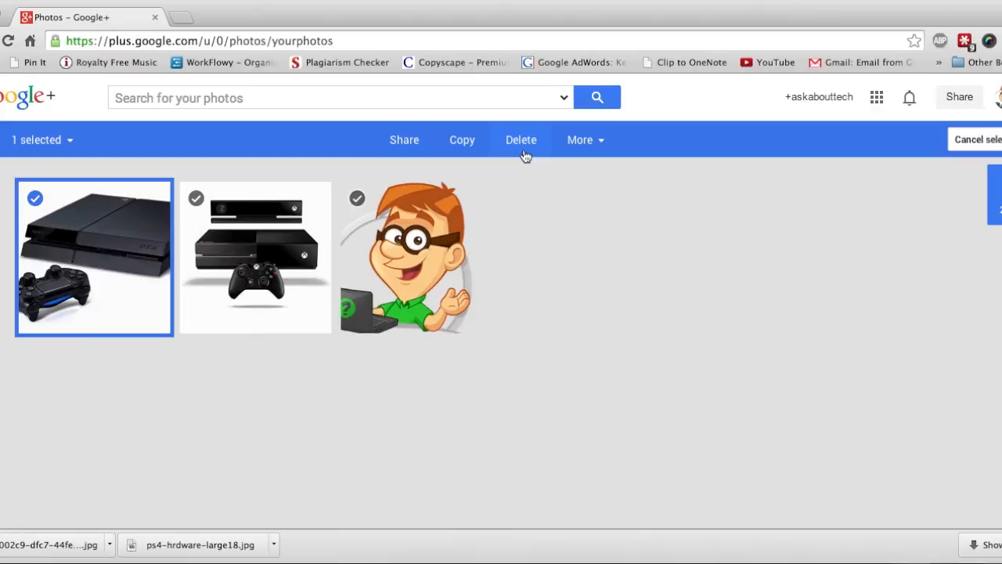
{"action": "mouse_move", "coordinate": [197, 197]}
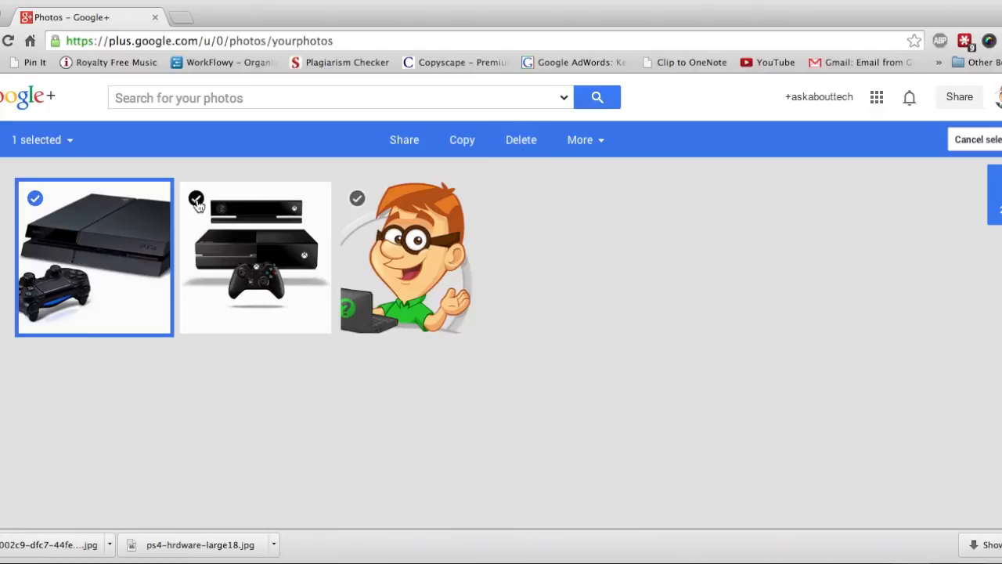
Step: Add the Xbox photo to the selection and delete both console photos together
{"action": "left_click", "coordinate": [197, 197]}
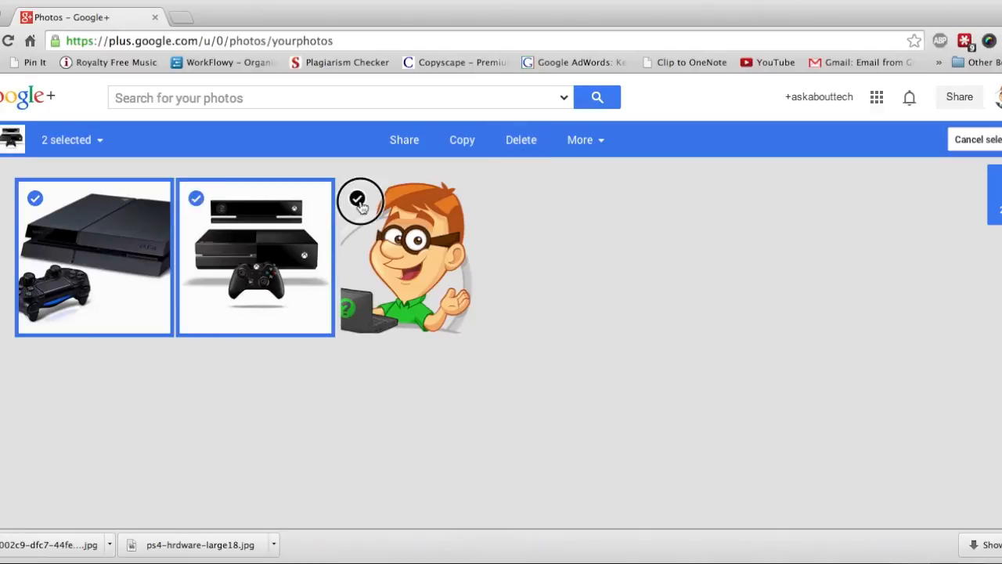
{"action": "left_click", "coordinate": [357, 197]}
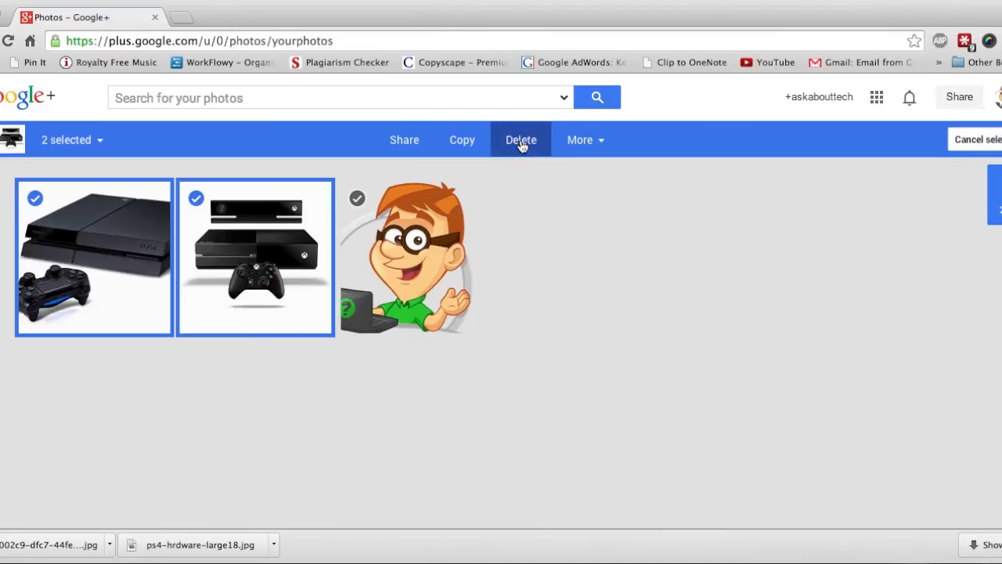
{"action": "left_click", "coordinate": [520, 140]}
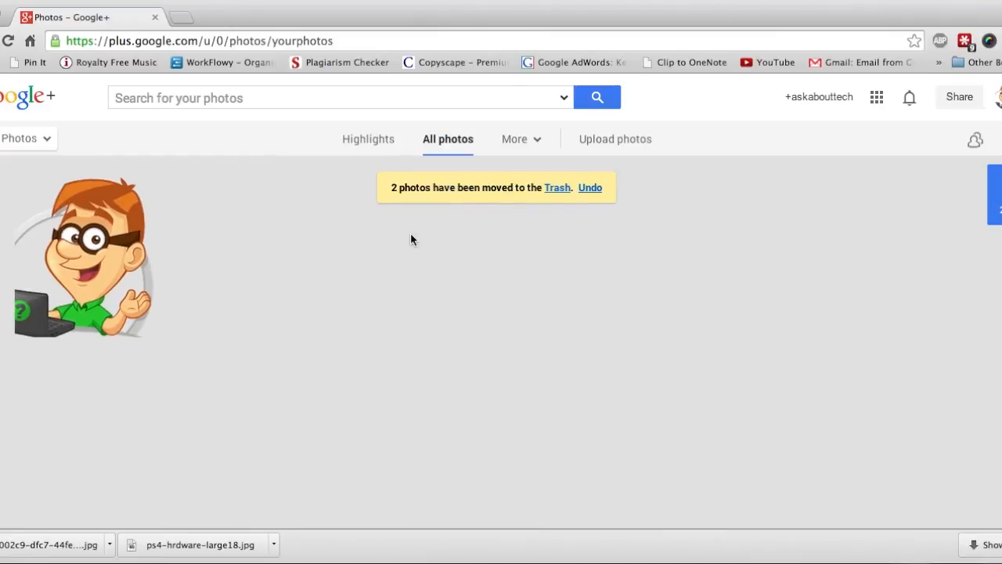
{"action": "mouse_move", "coordinate": [598, 196]}
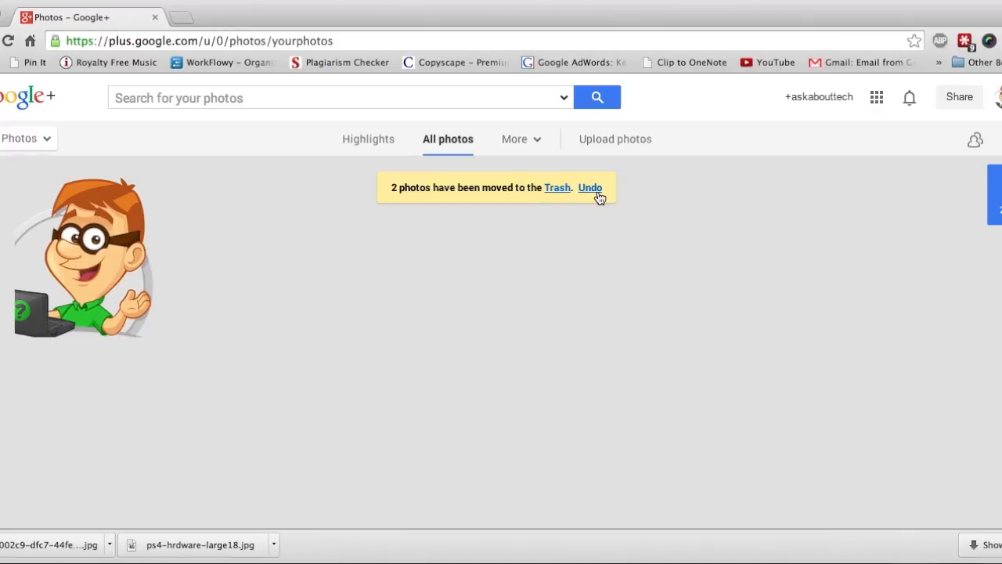